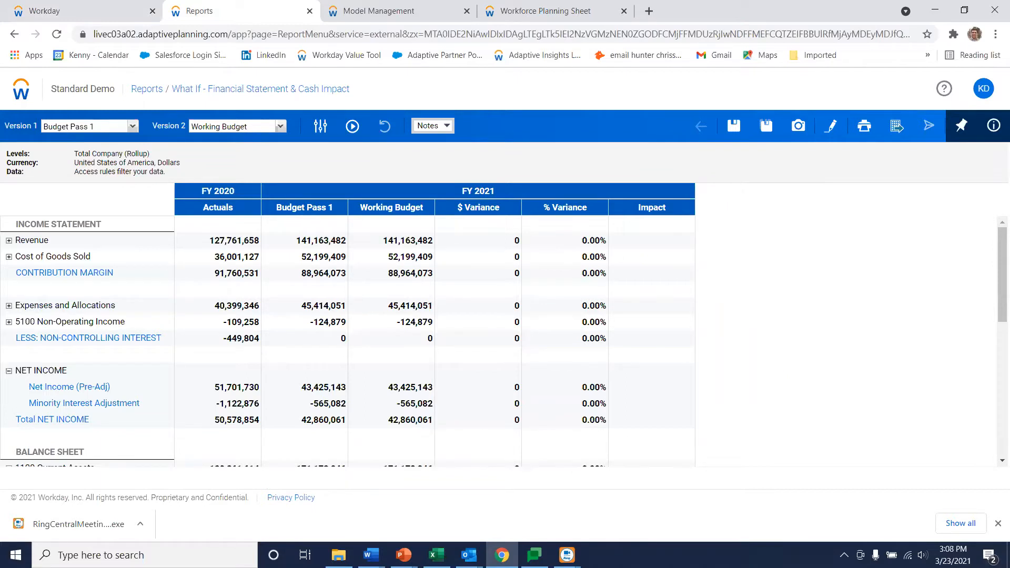
# Check the report's Version 2 choices, then switch to the Model Management page.
pyautogui.click(133, 126)
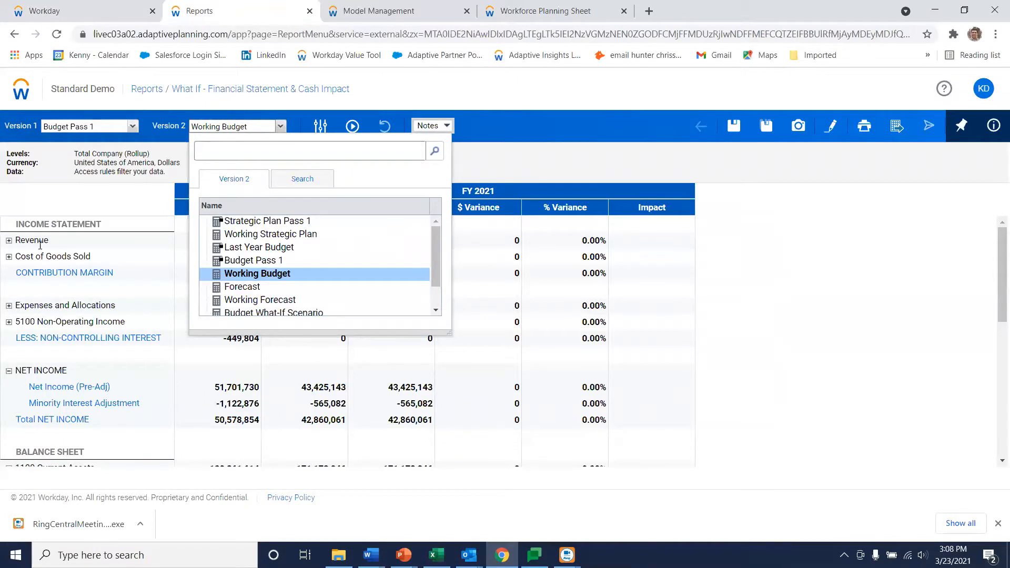
pyautogui.moveTo(241, 287)
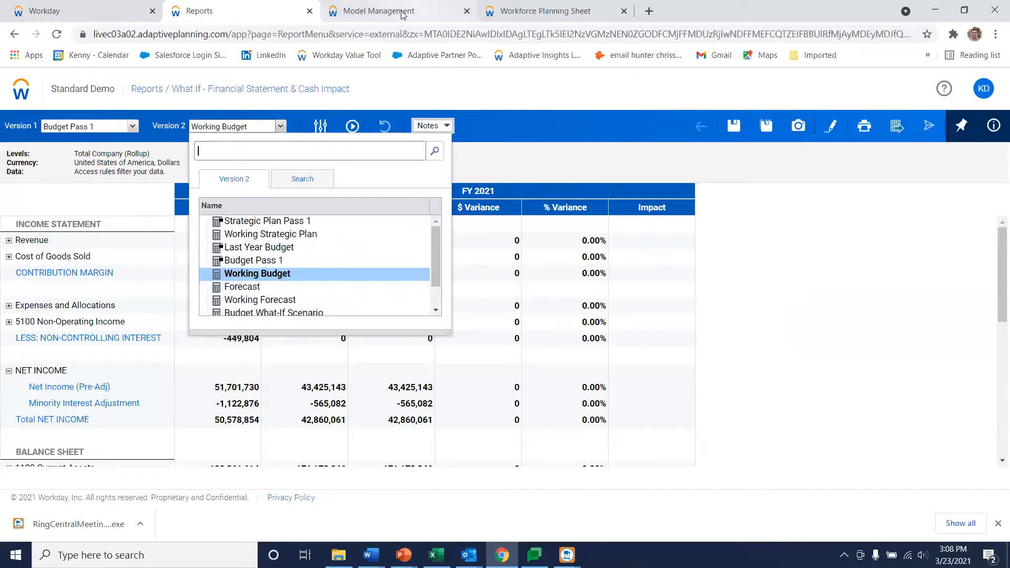
pyautogui.click(379, 11)
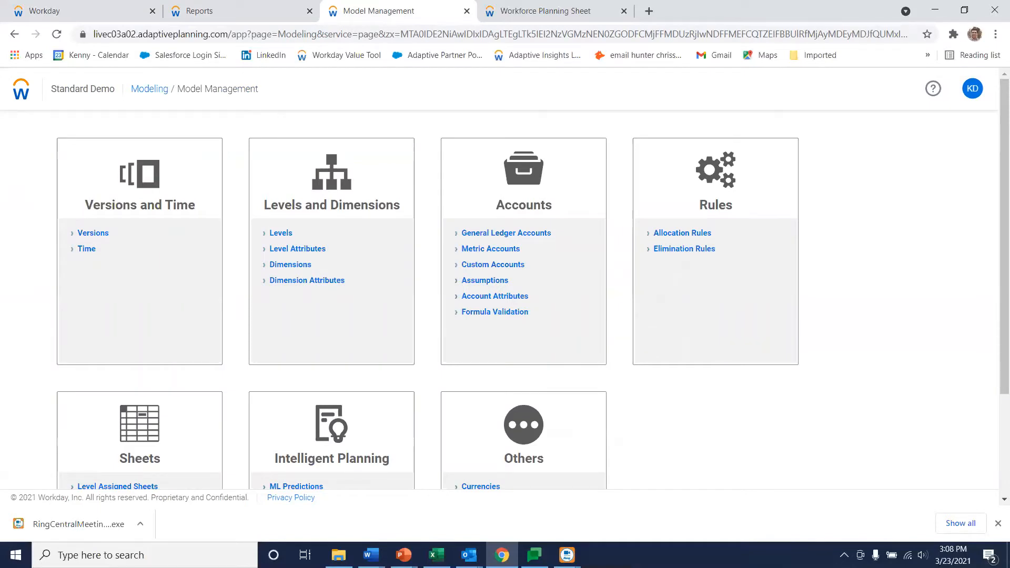
# On the Versions page, add a version named 'What if Forecast' below Forecast.
pyautogui.click(92, 233)
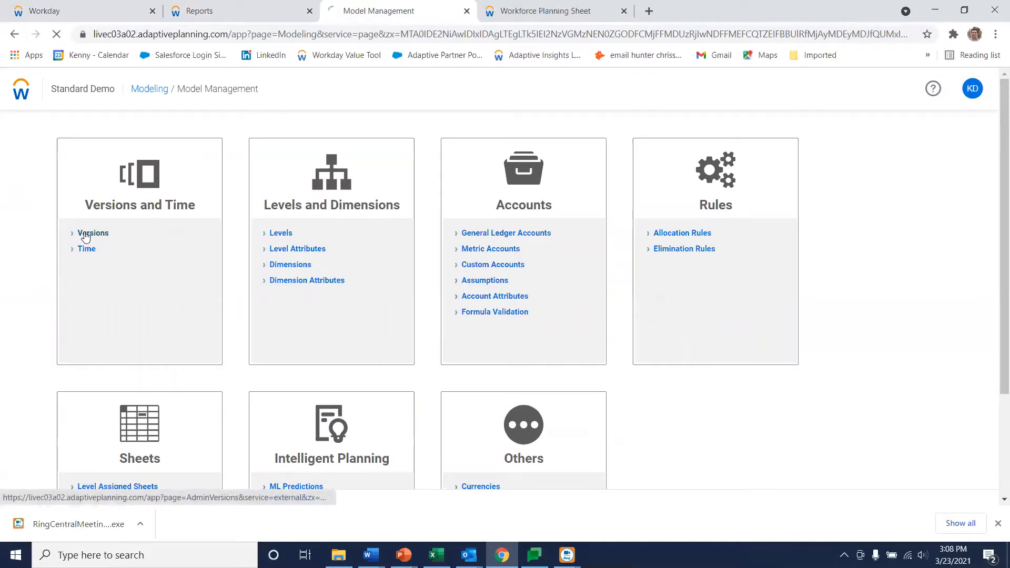
pyautogui.click(92, 232)
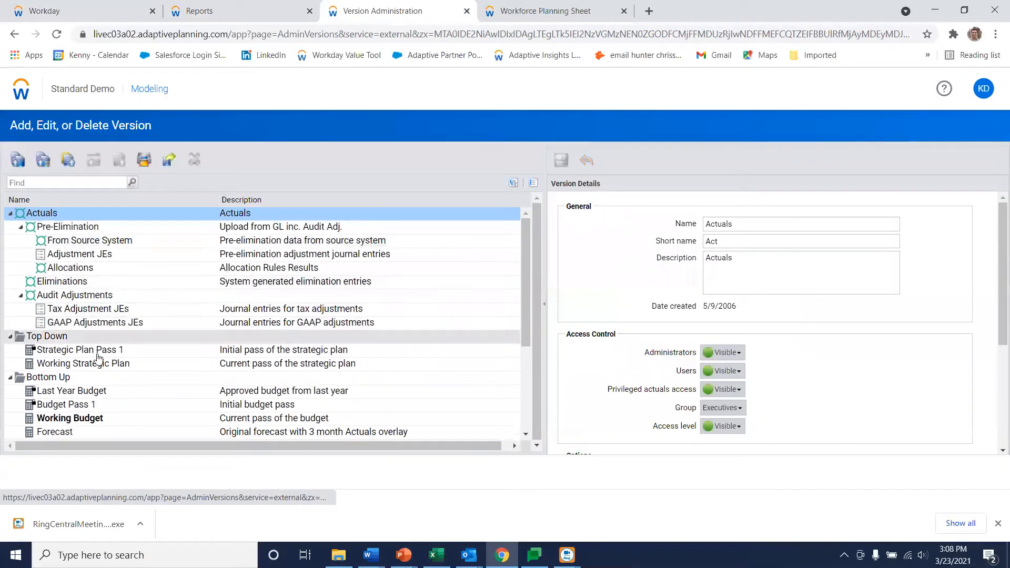
pyautogui.click(55, 300)
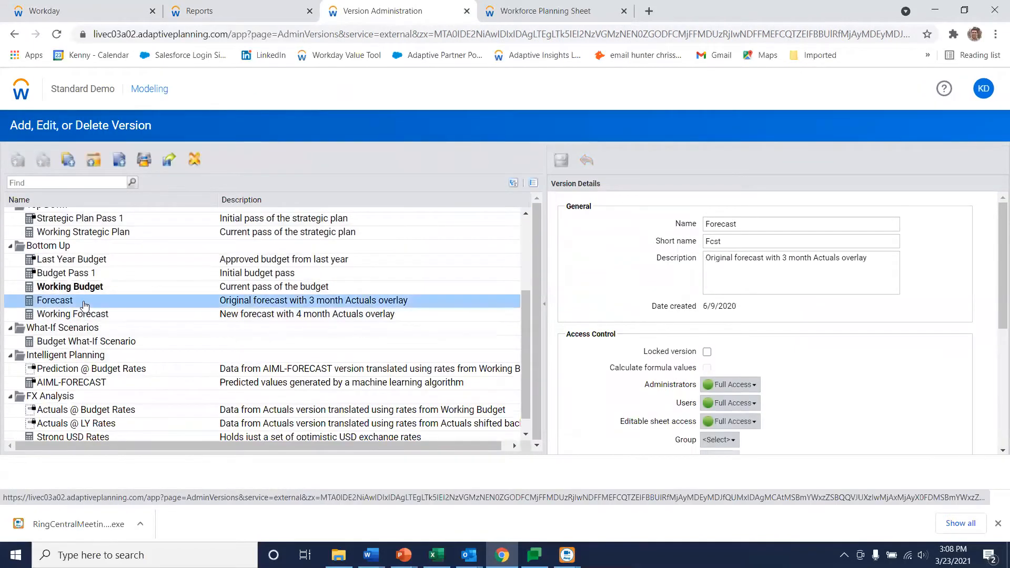
pyautogui.click(18, 159)
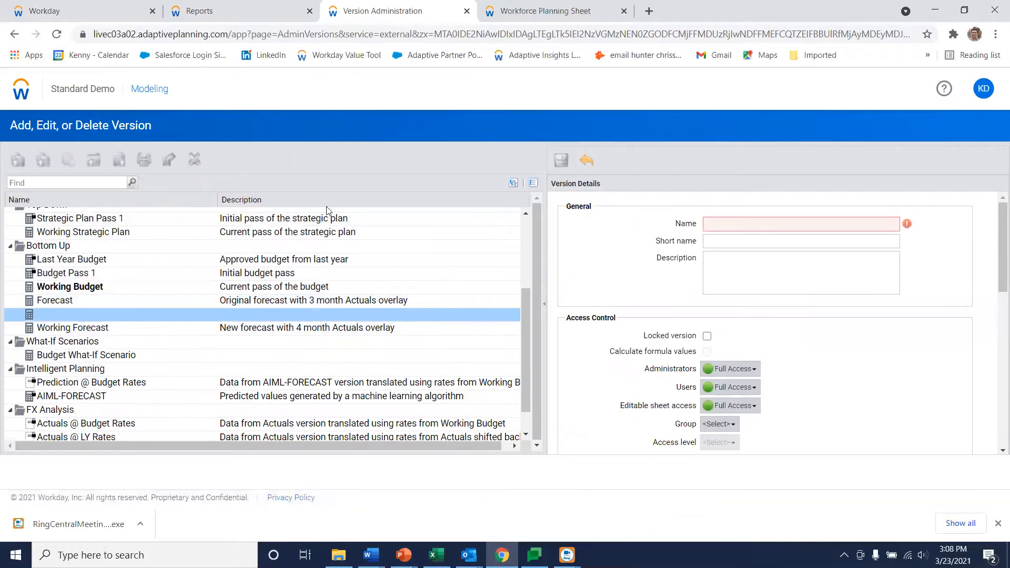
pyautogui.moveTo(705, 204)
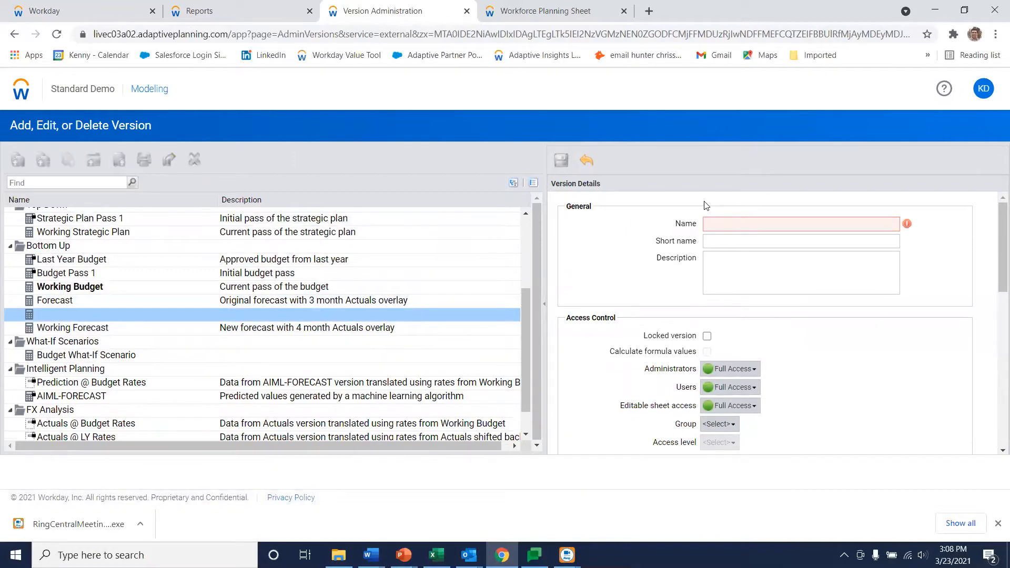
pyautogui.write('What if')
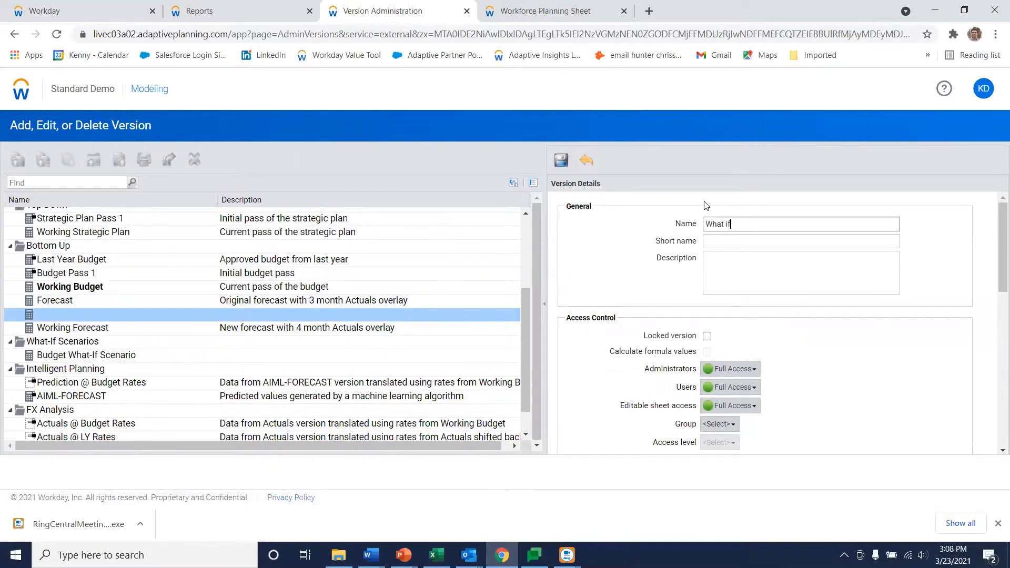
pyautogui.write('Forecast')
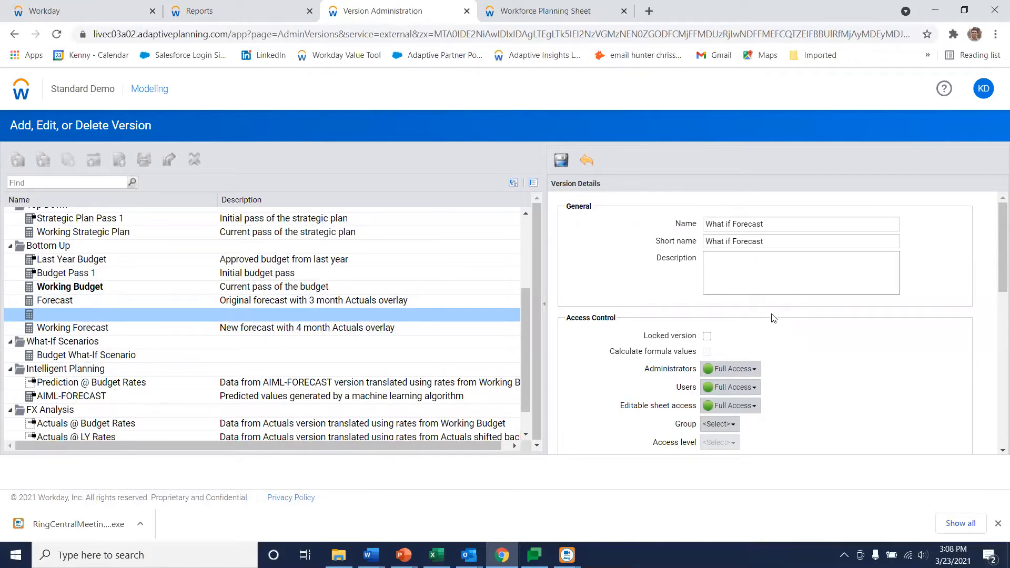
# Set it to start as a copy of Forecast and add it as a report parameter choice.
pyautogui.scroll(-3)
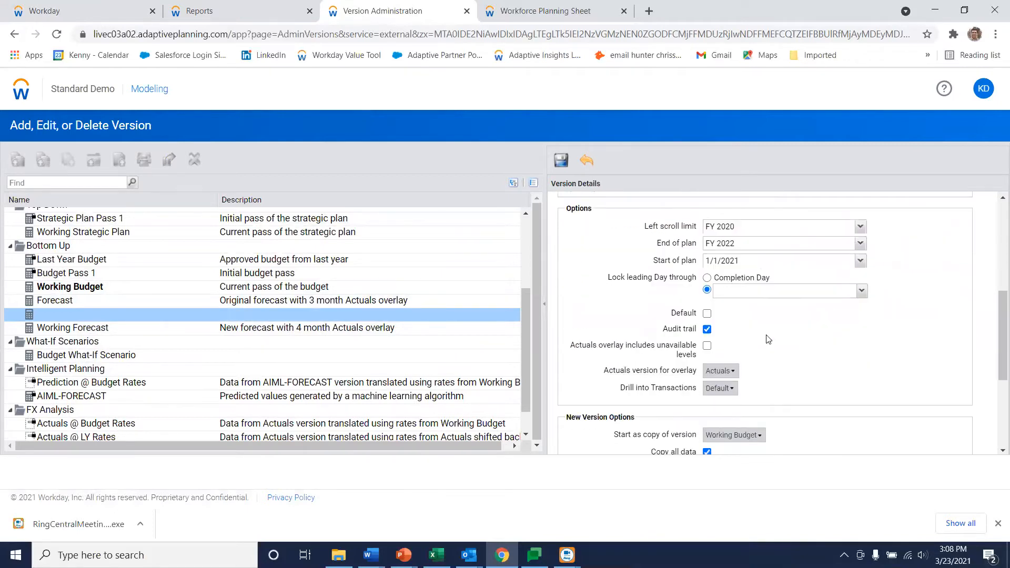
pyautogui.scroll(-3)
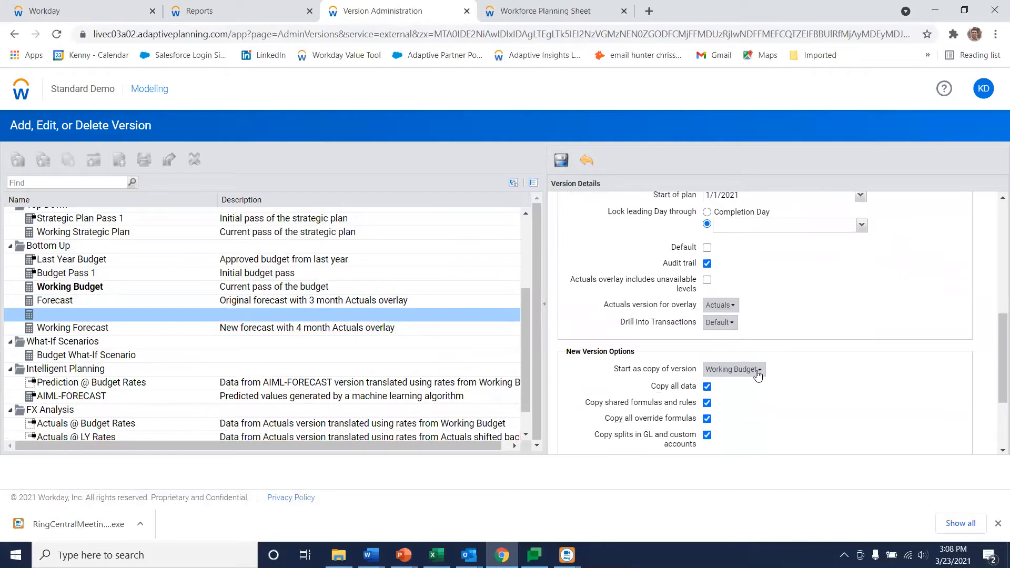
pyautogui.click(732, 369)
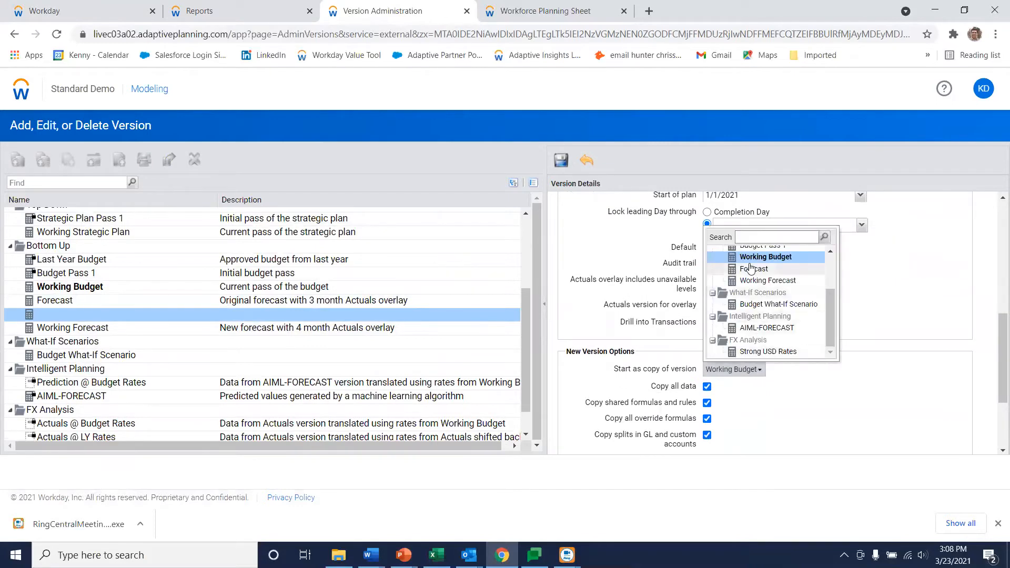
pyautogui.click(753, 268)
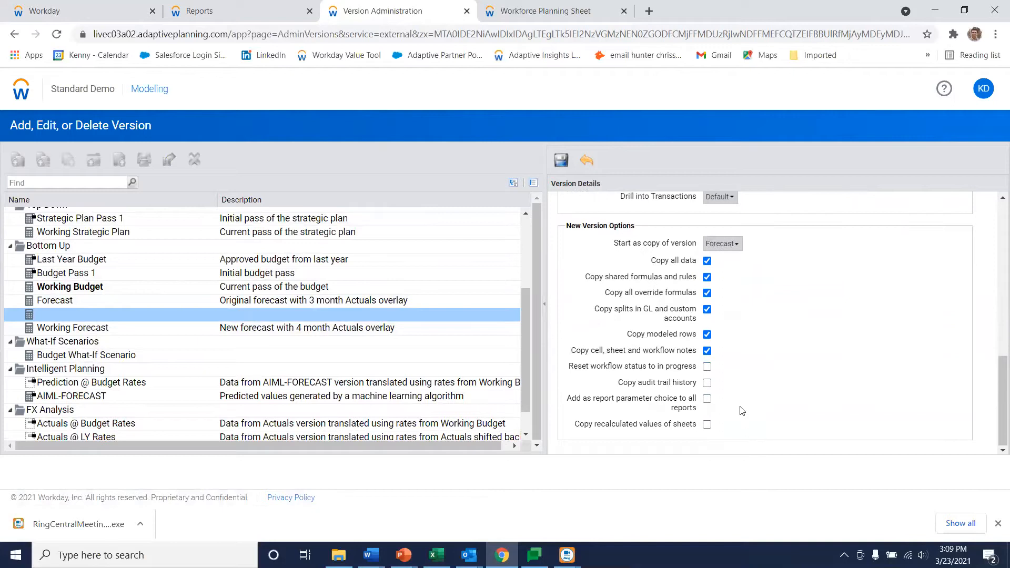
pyautogui.moveTo(623, 398)
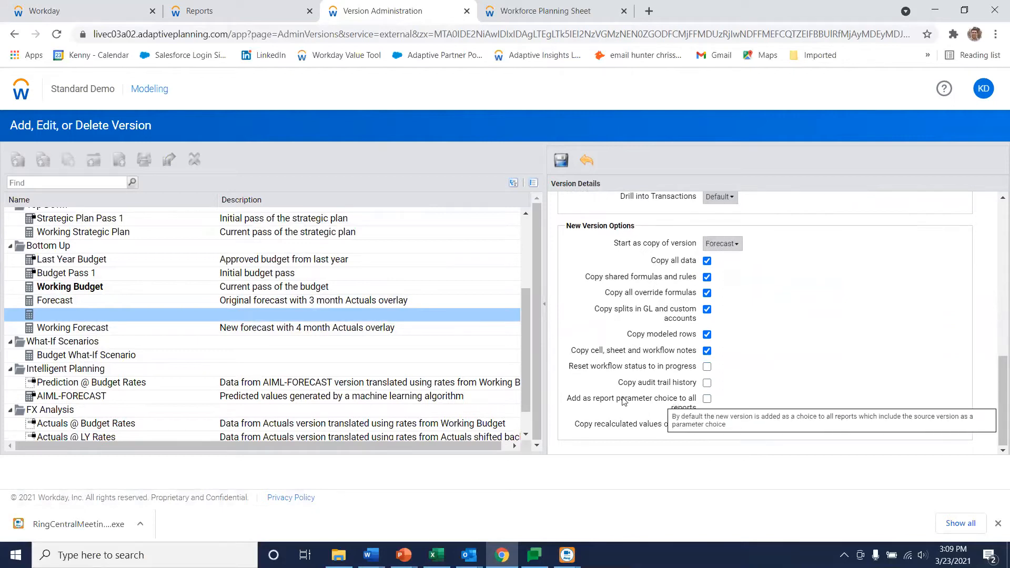
pyautogui.moveTo(639, 404)
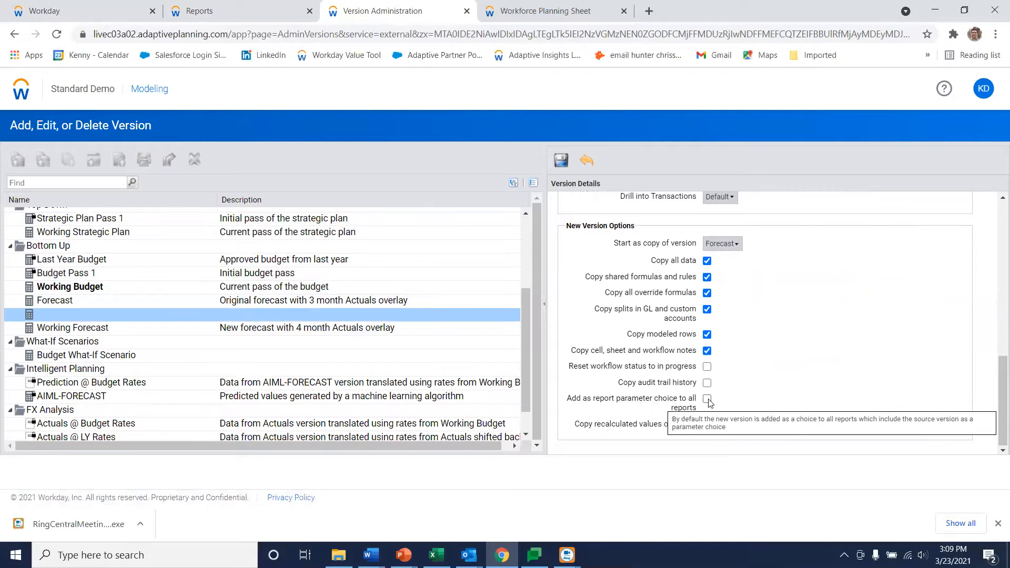
pyautogui.click(706, 398)
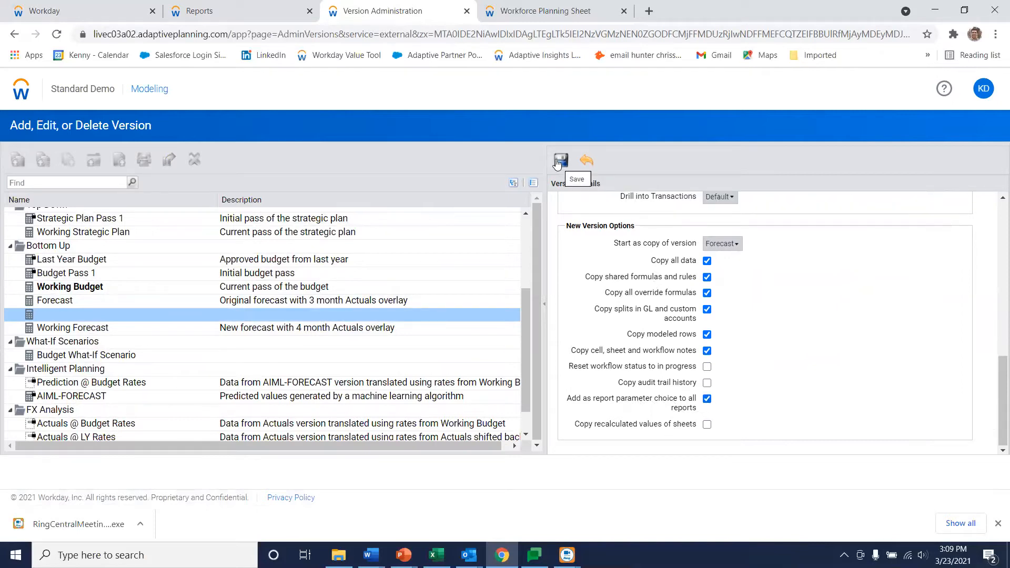
pyautogui.click(559, 160)
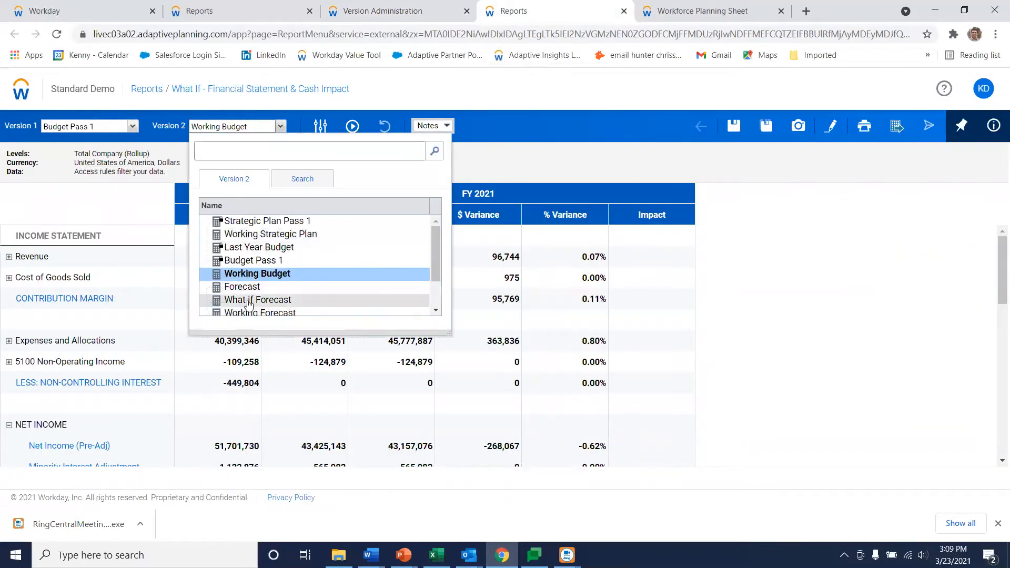
# Run the report with Version 1 Forecast and Version 2 What if Forecast, showing zero variance.
pyautogui.click(258, 299)
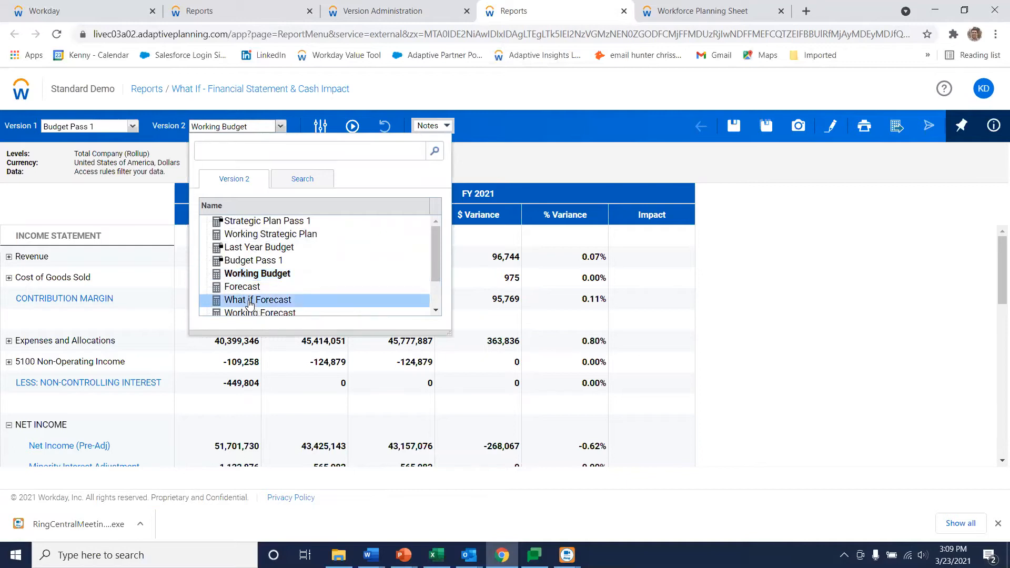
pyautogui.click(257, 299)
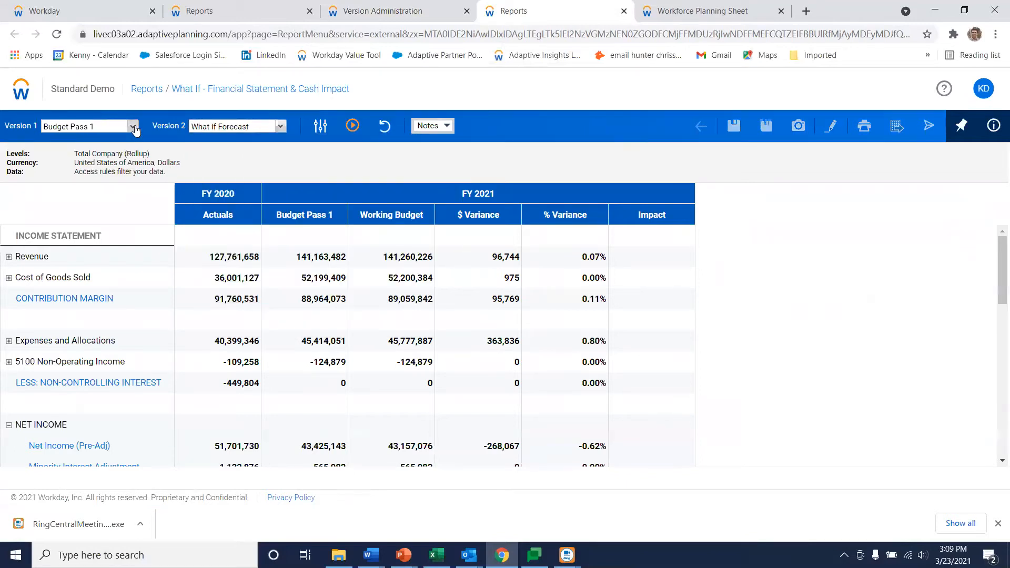
pyautogui.click(133, 125)
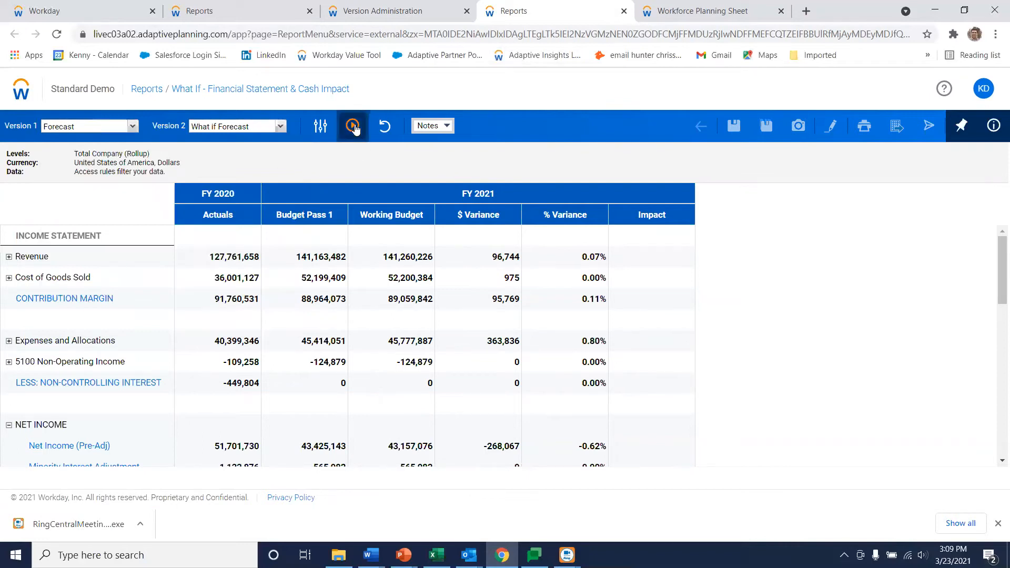
pyautogui.click(352, 125)
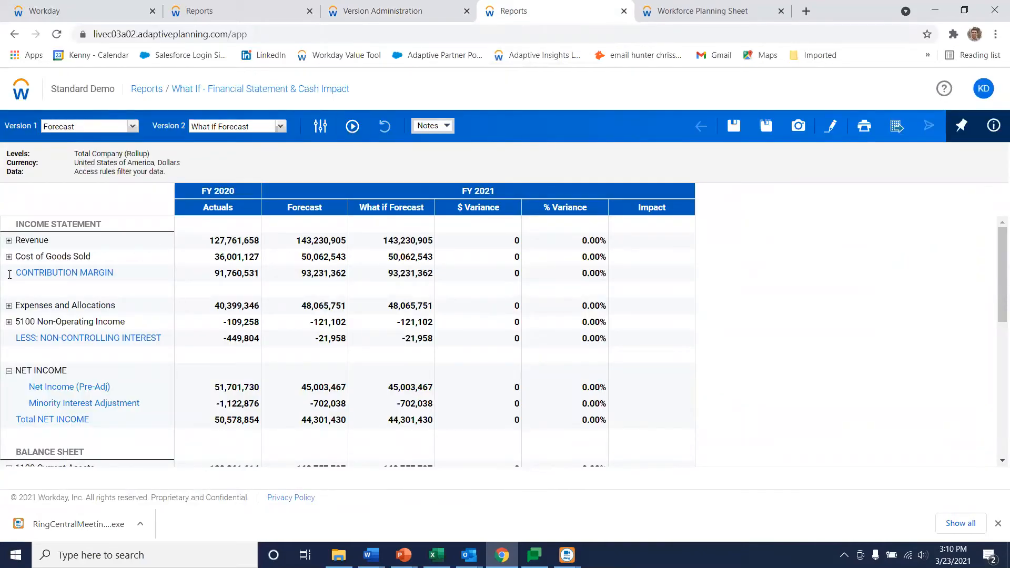
pyautogui.scroll(-3)
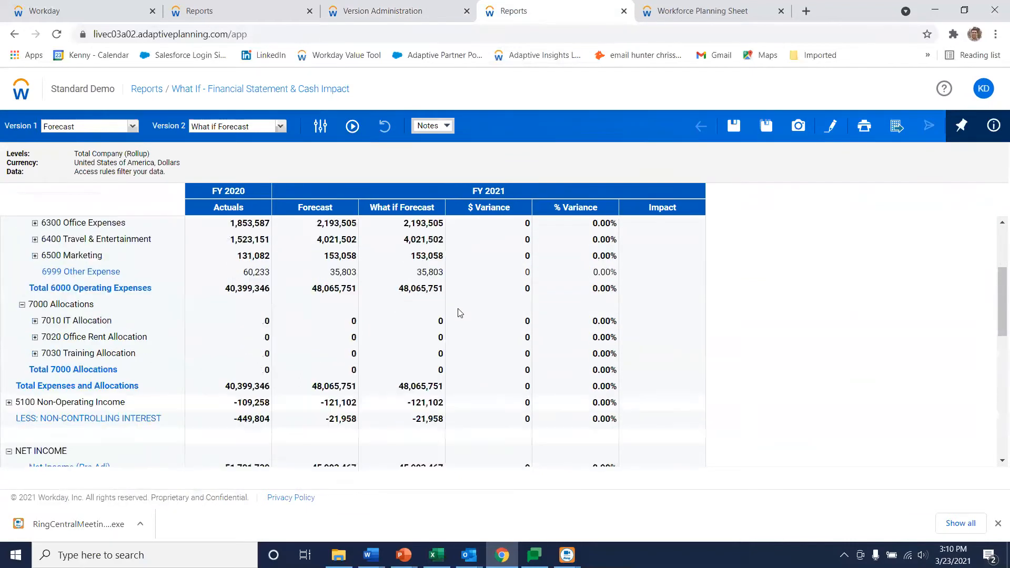
pyautogui.scroll(3)
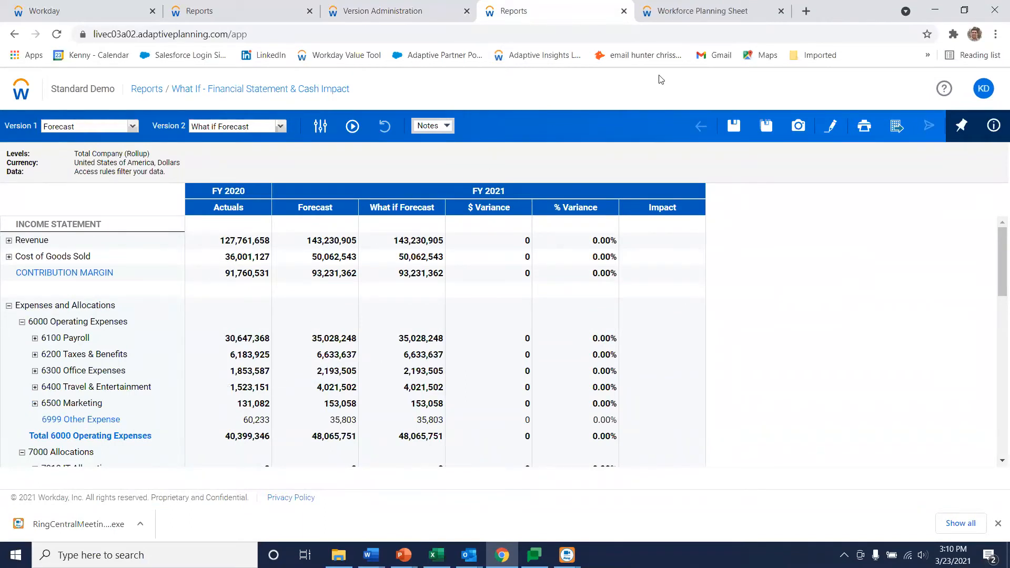
# Load the What if Forecast version in the Workforce Planning sheet, discarding unsaved changes.
pyautogui.click(702, 11)
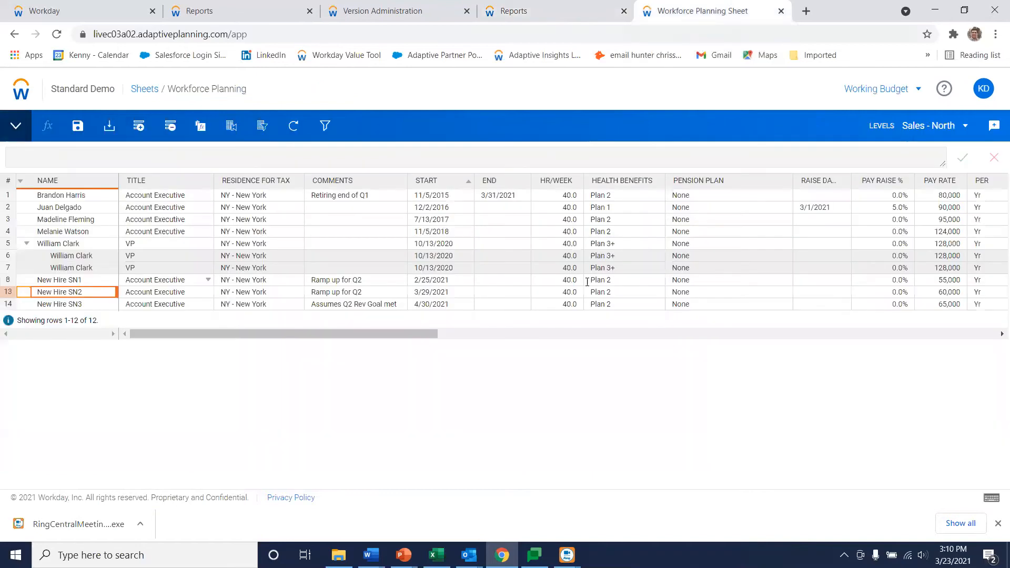
pyautogui.moveTo(907, 92)
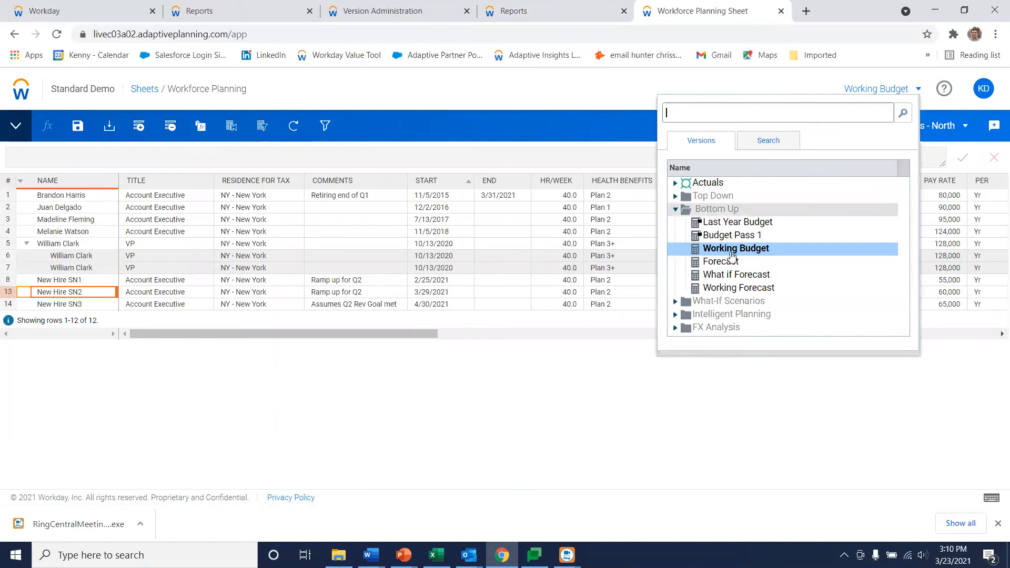
pyautogui.click(734, 248)
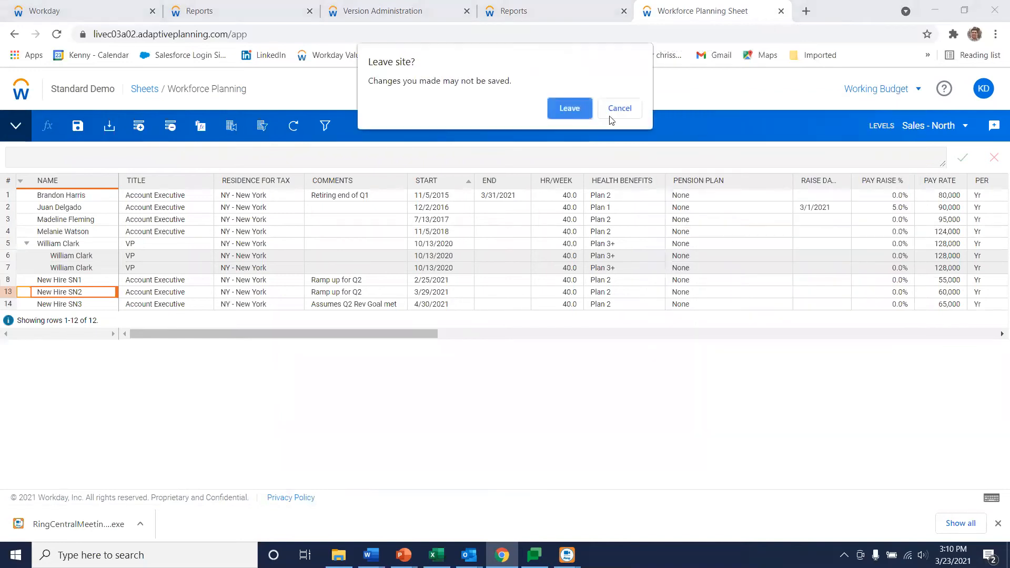
pyautogui.click(569, 108)
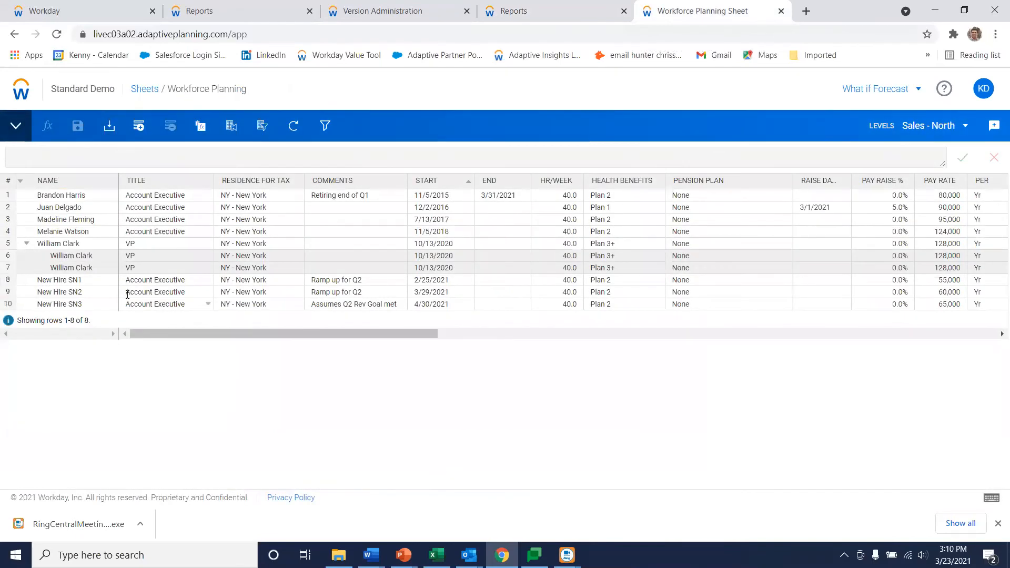
# Copy the New Hire SN1 row to add hires and save the sheet.
pyautogui.rightClick(58, 279)
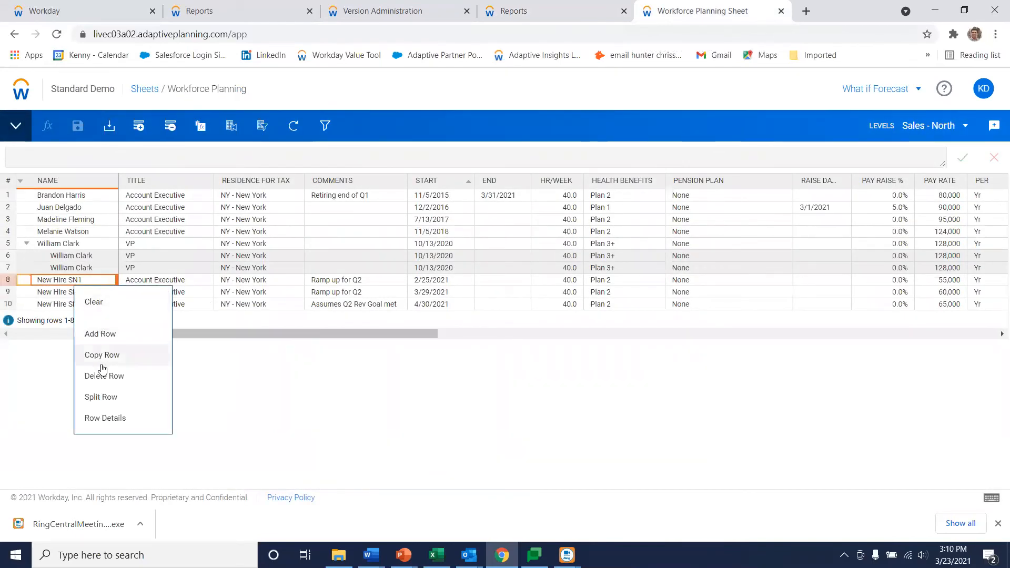
pyautogui.click(101, 355)
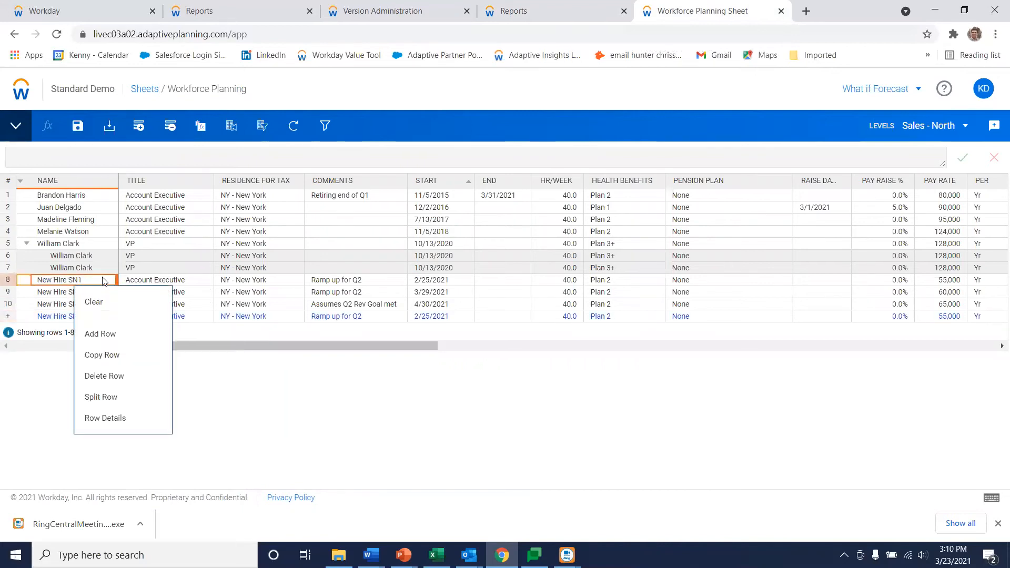
pyautogui.click(101, 355)
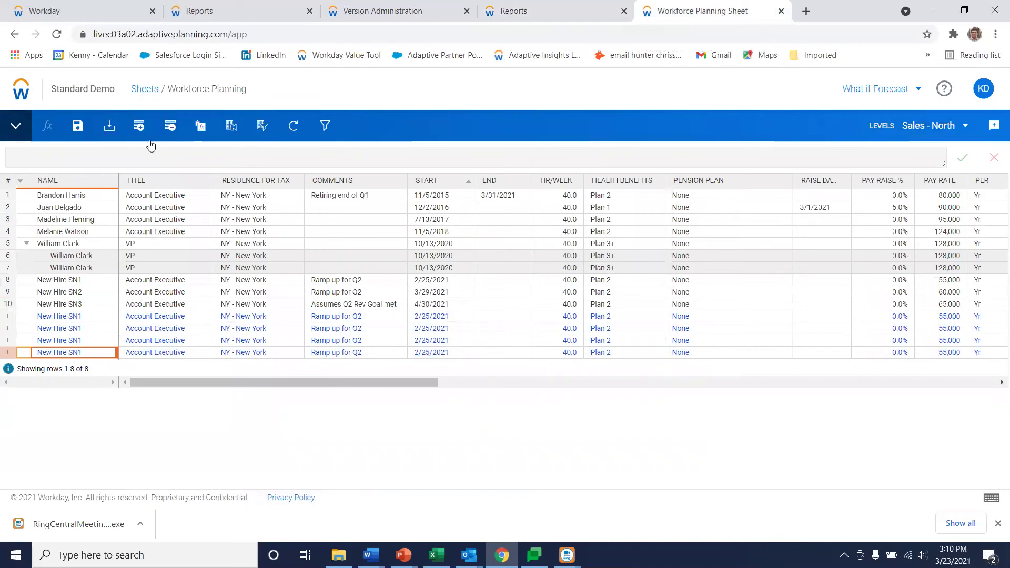
pyautogui.click(77, 125)
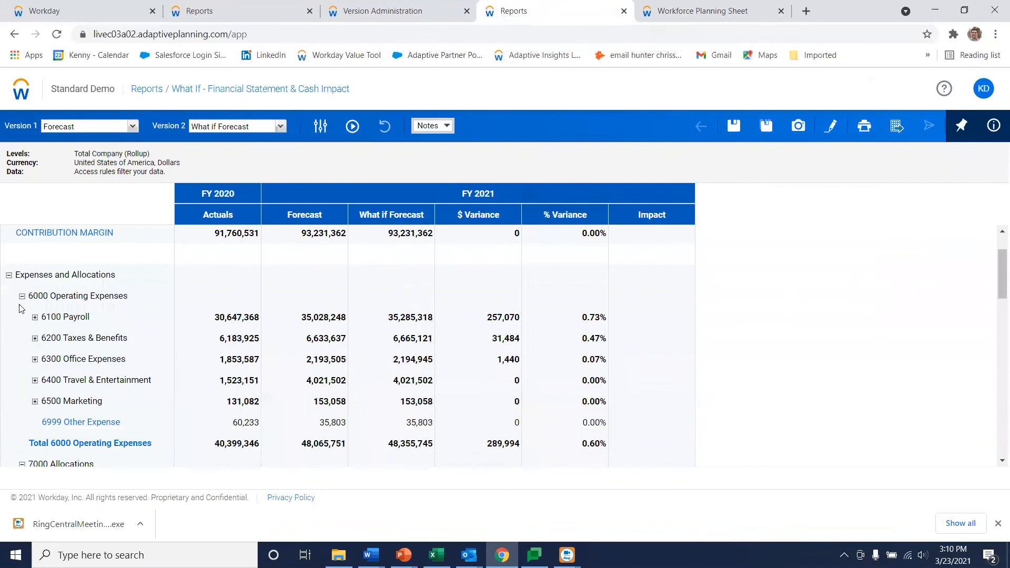
# Expand 6100 Payroll and scroll through the net income, ending cash and per-employee variances.
pyautogui.click(34, 317)
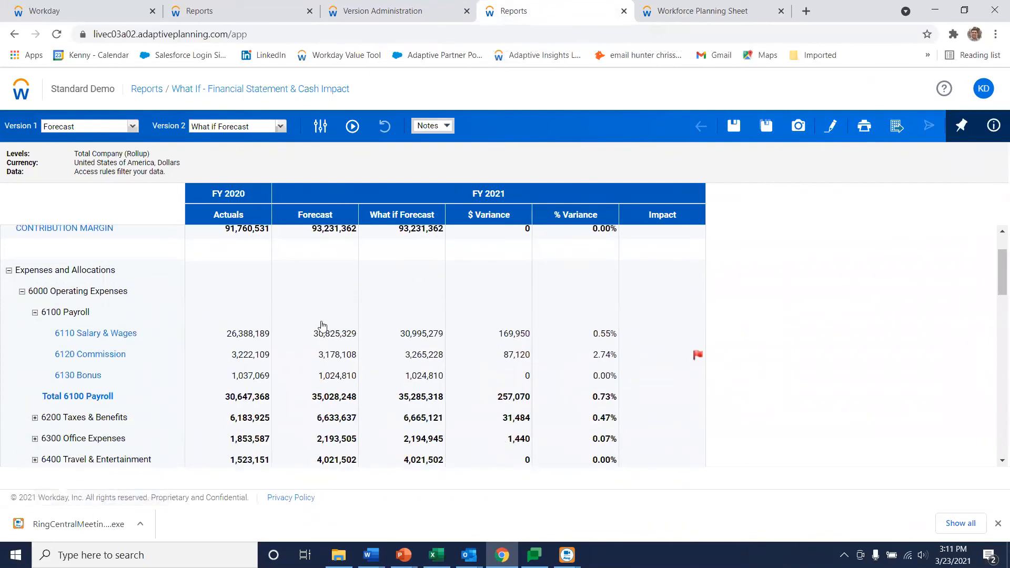
pyautogui.scroll(-3)
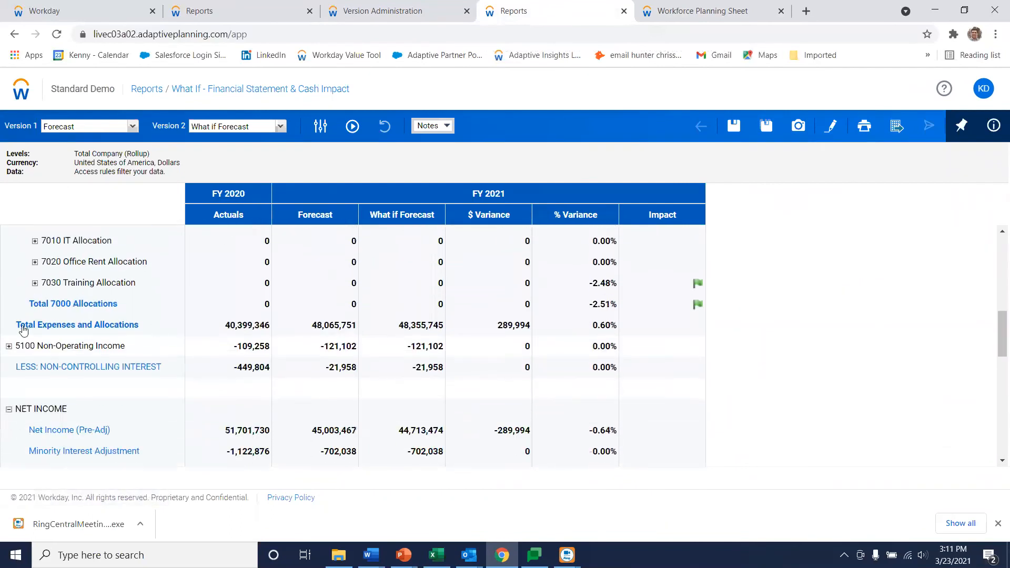
pyautogui.scroll(-3)
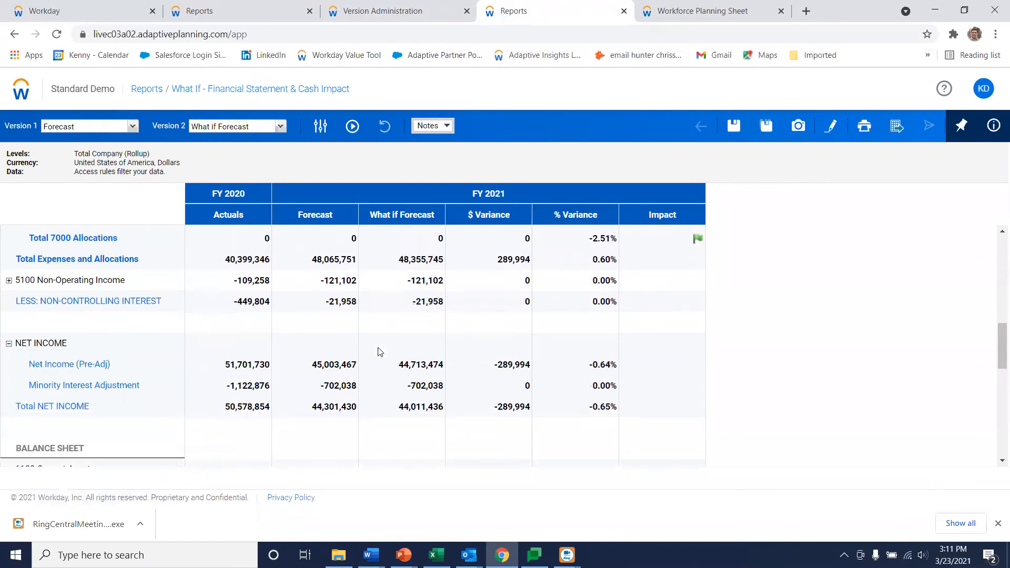
pyautogui.scroll(-3)
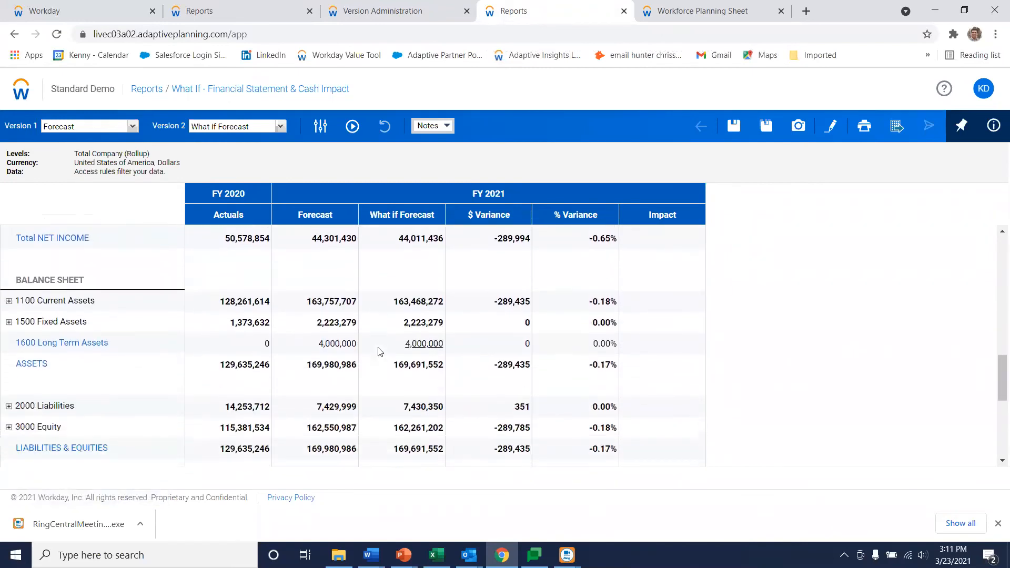
pyautogui.scroll(-3)
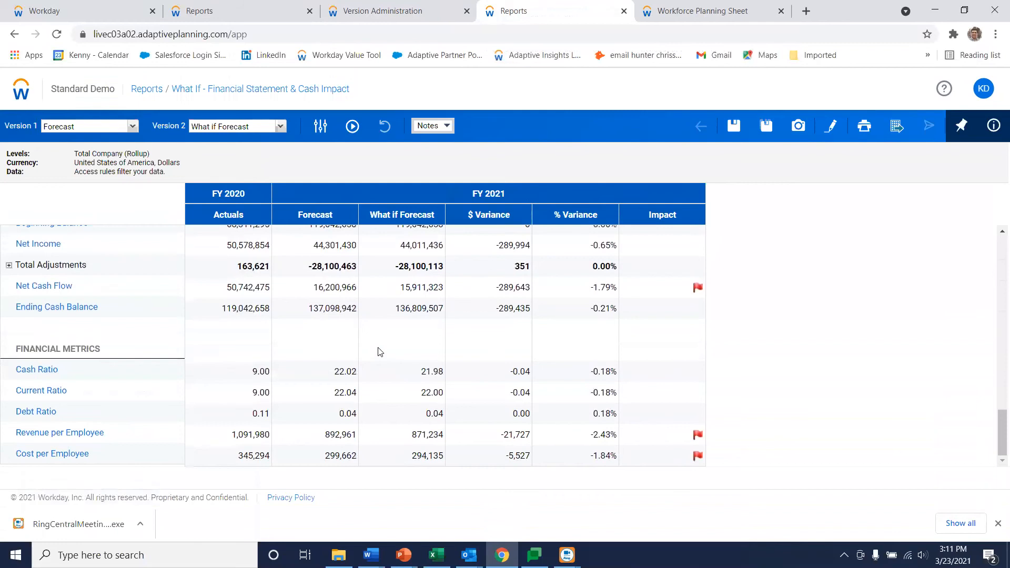